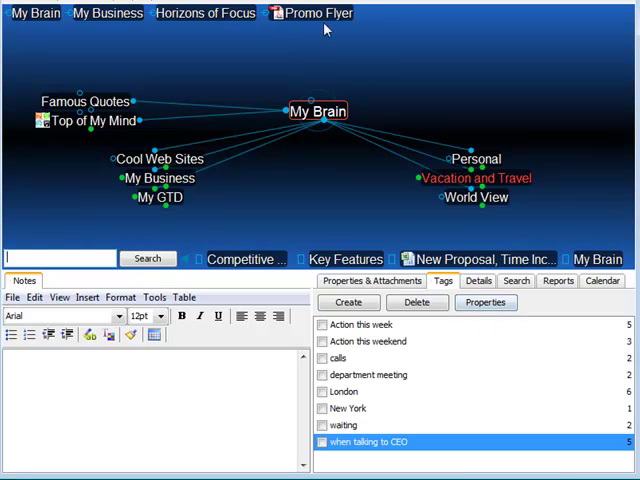
Make Promo Flyer the active thought and tick its Action this weekend tag.
click(314, 13)
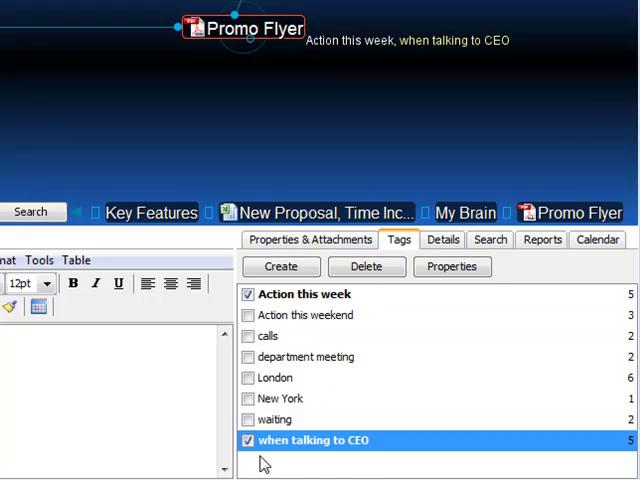
mouse_move(360, 460)
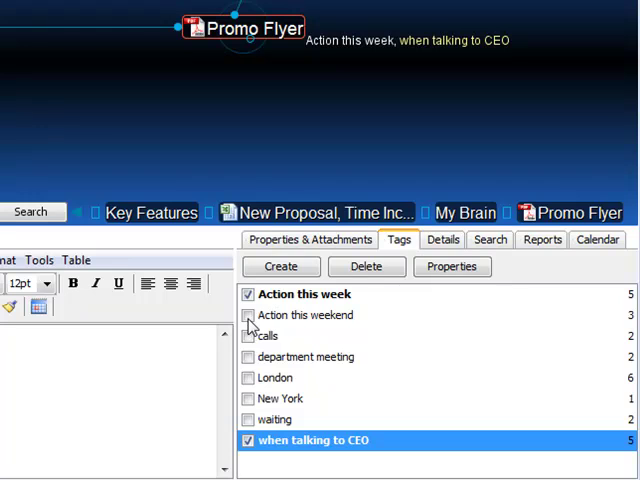
click(248, 315)
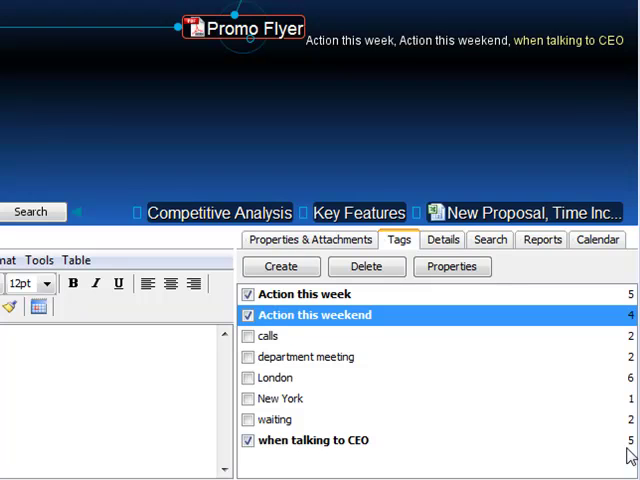
mouse_move(490, 459)
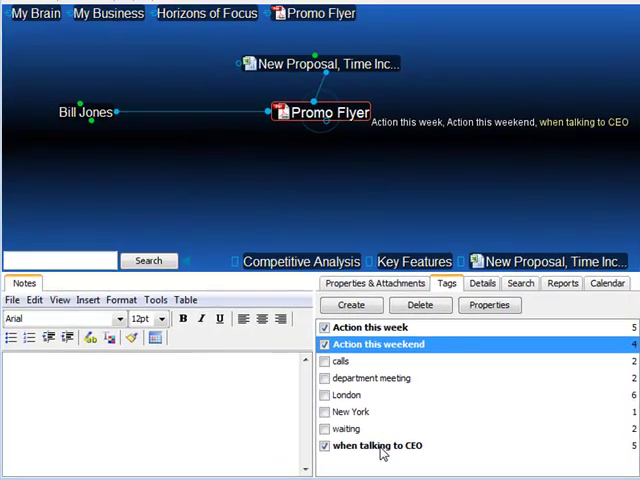
Display the 'when talking to CEO' tag centered with its tagged thoughts, including Promo Flyer.
click(378, 446)
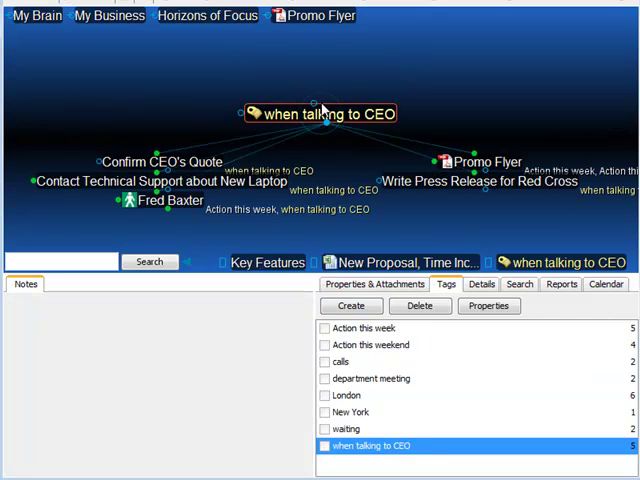
mouse_move(325, 114)
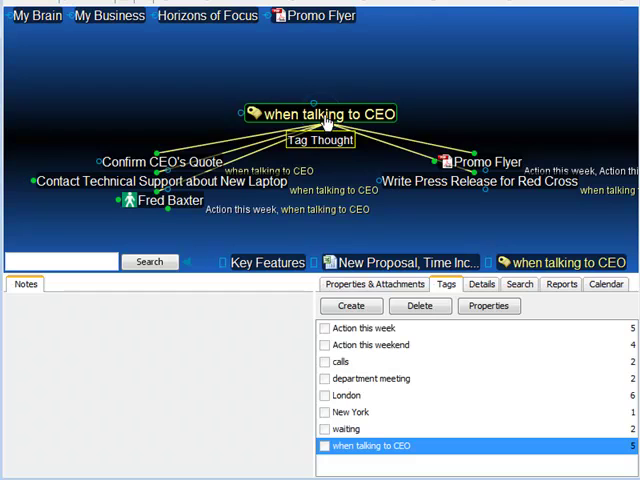
mouse_move(333, 148)
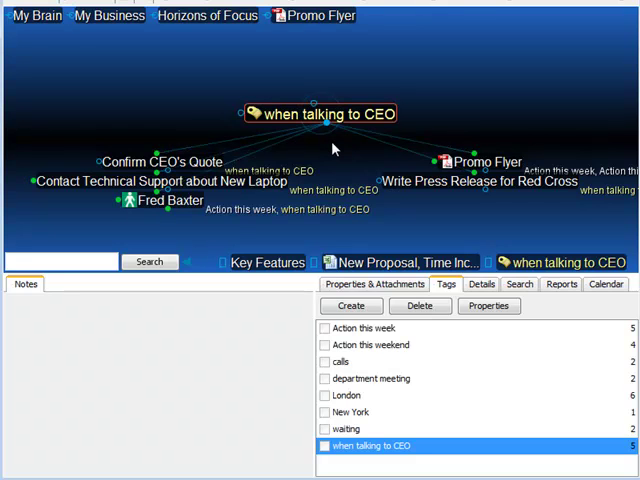
mouse_move(370, 122)
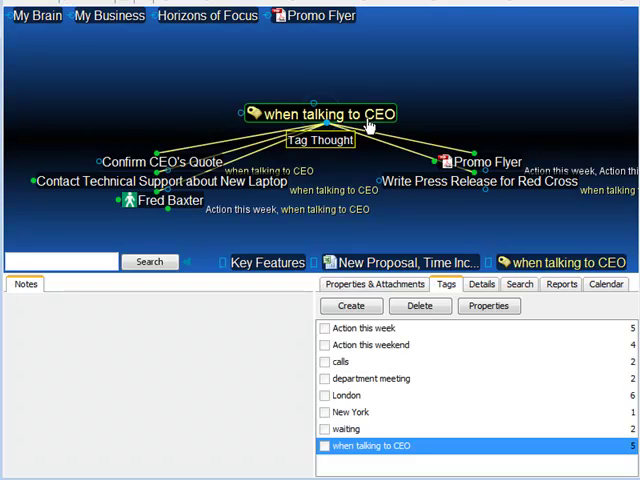
mouse_move(334, 158)
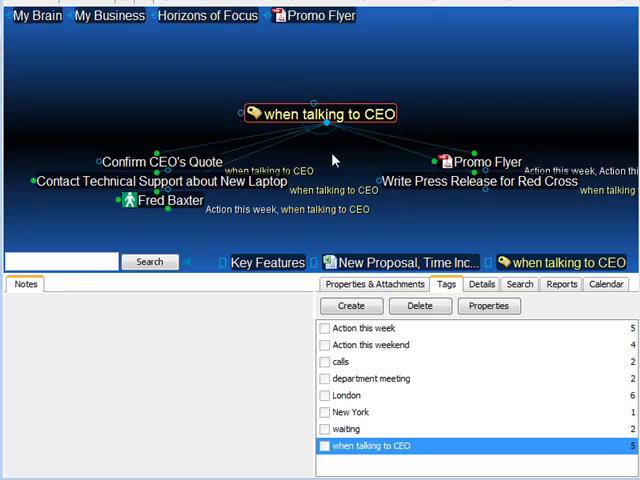
mouse_move(337, 158)
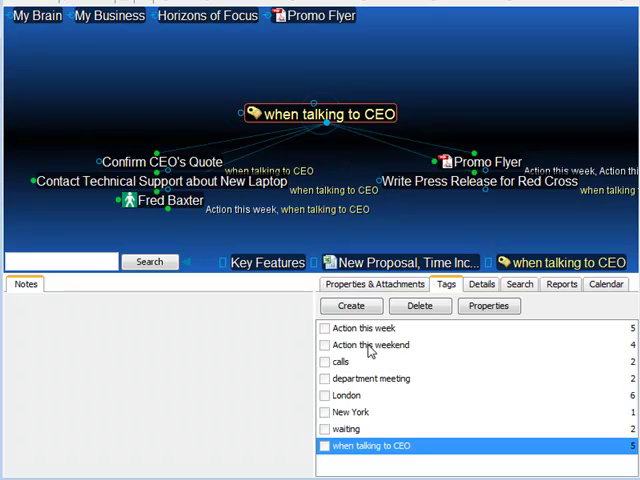
Display the 'Action this weekend' tag centered with Promo Flyer and Junior Soccer.
click(372, 345)
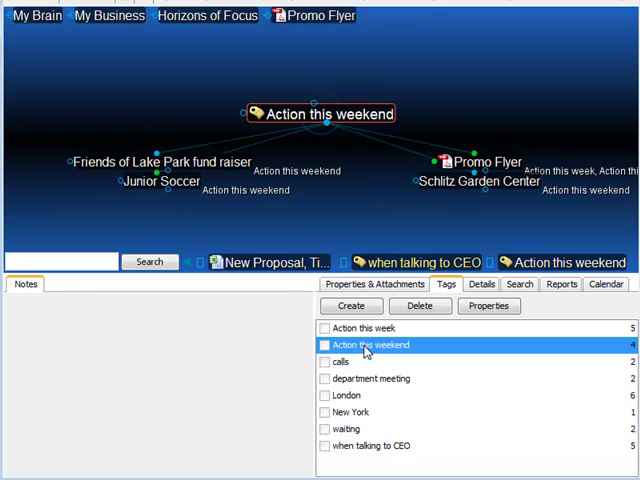
mouse_move(499, 211)
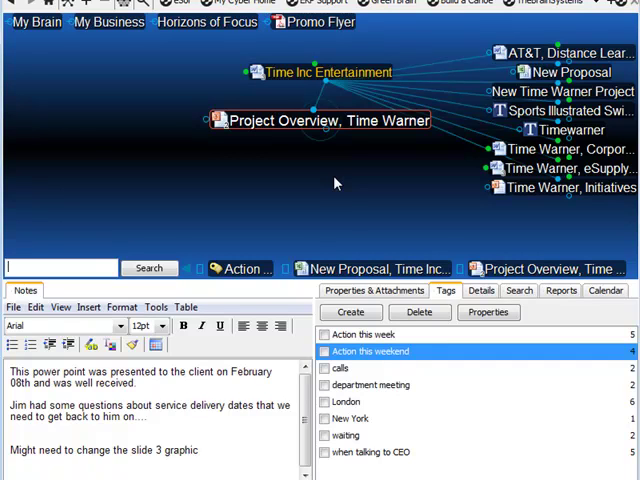
mouse_move(221, 143)
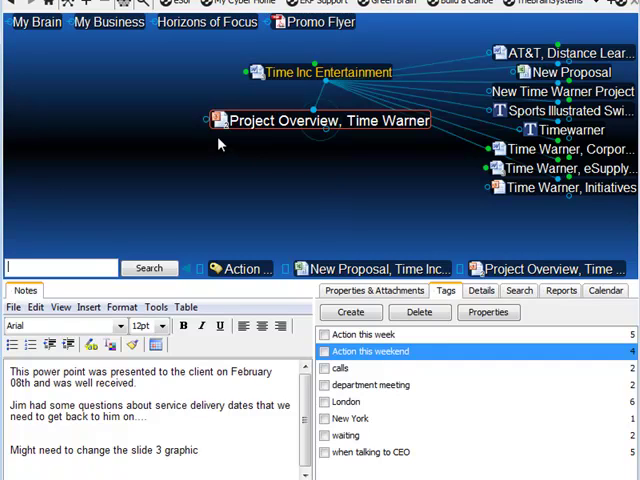
mouse_move(249, 167)
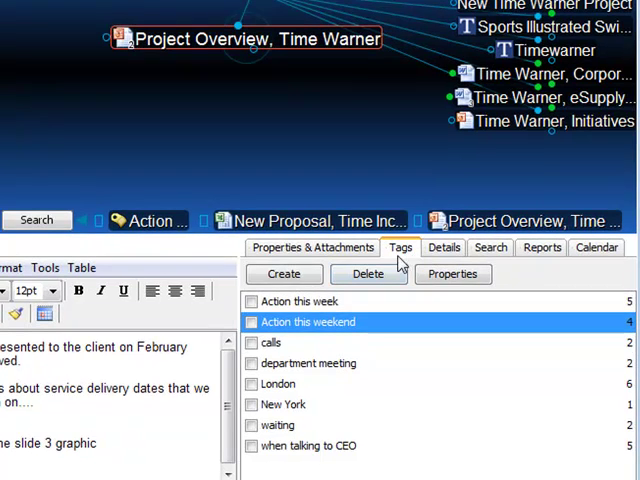
Create a new tag named 'Urgent' for the Project Overview, Time Warner thought.
click(283, 273)
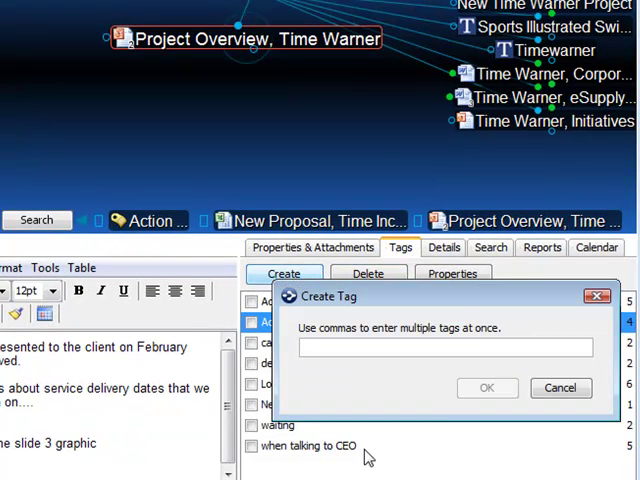
text(Urg)
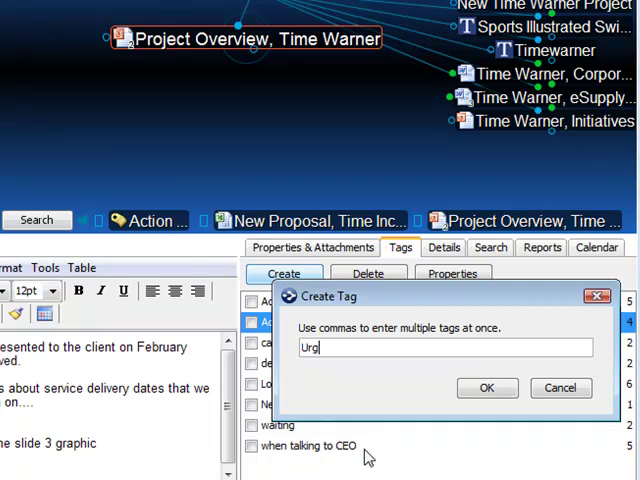
text(ent)
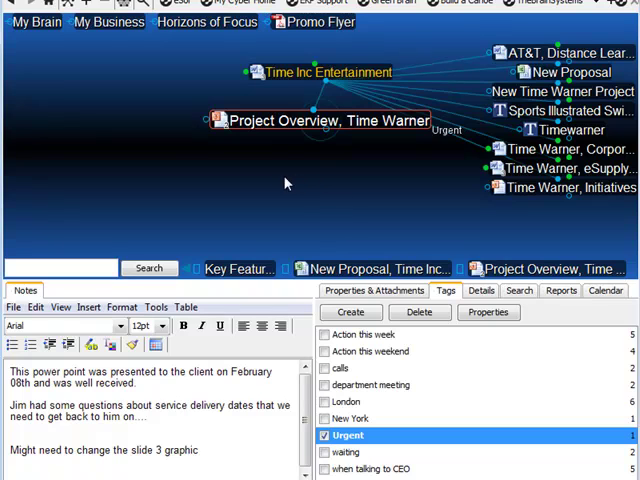
Go to Sales, center Sales Figures, and apply the Urgent tag from its context menu.
click(107, 21)
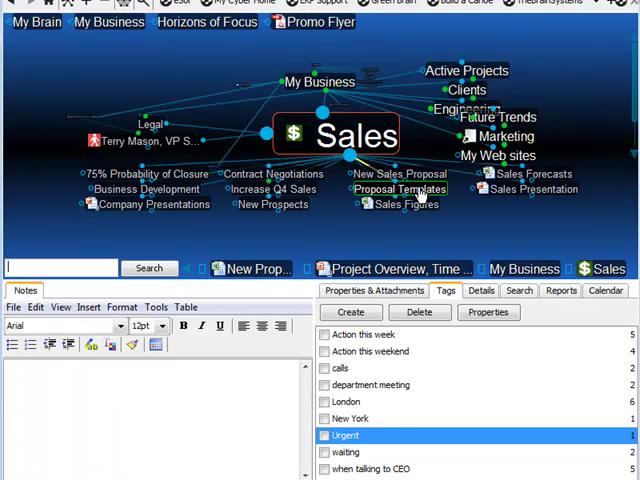
click(396, 204)
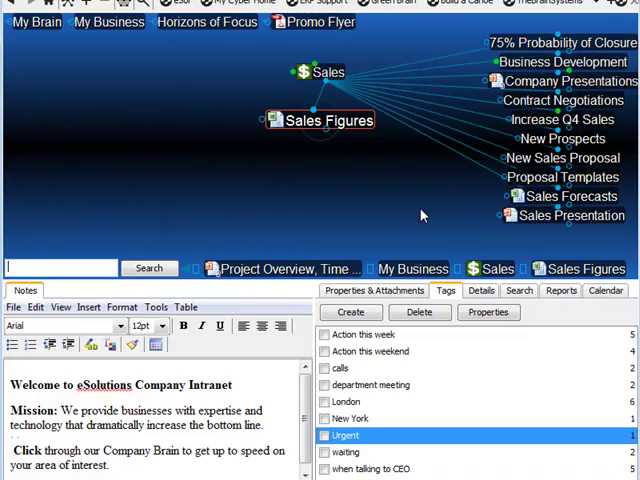
mouse_move(358, 153)
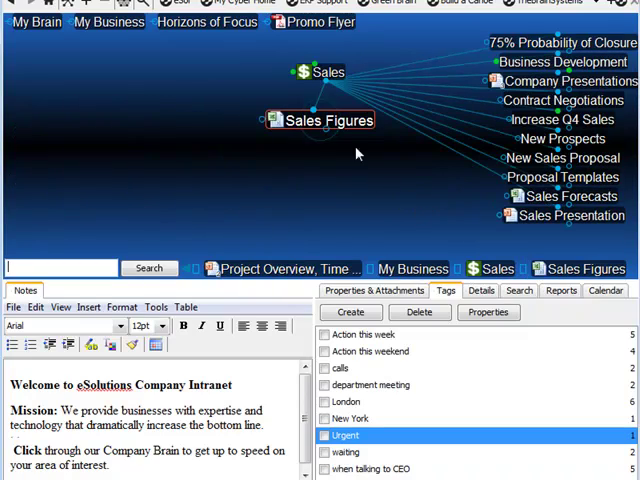
right_click(327, 120)
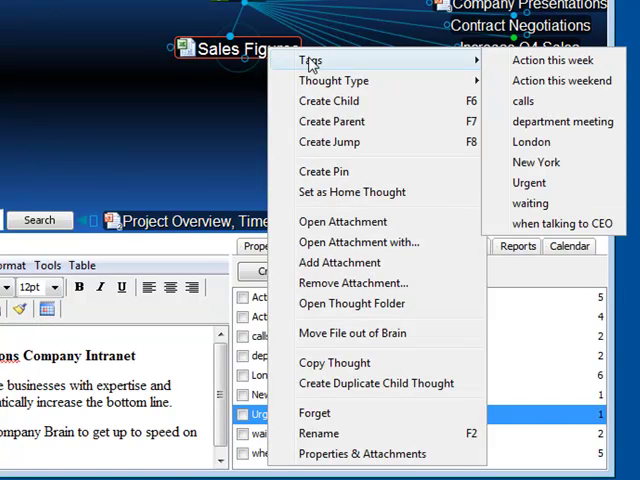
mouse_move(530, 182)
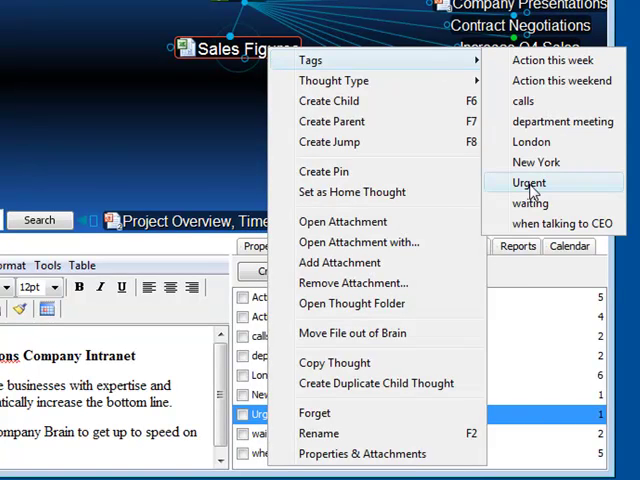
click(529, 182)
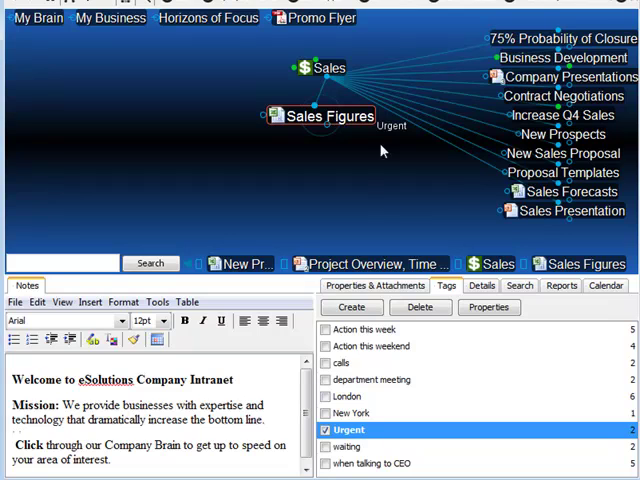
mouse_move(345, 138)
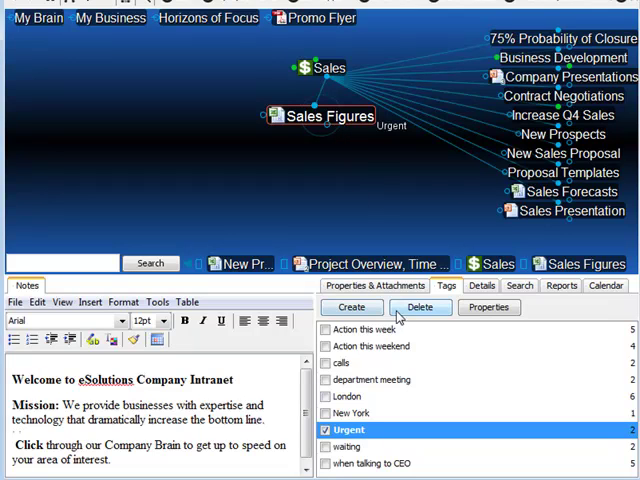
Set the Urgent tag's colour to red and center it with its two tagged thoughts.
click(489, 307)
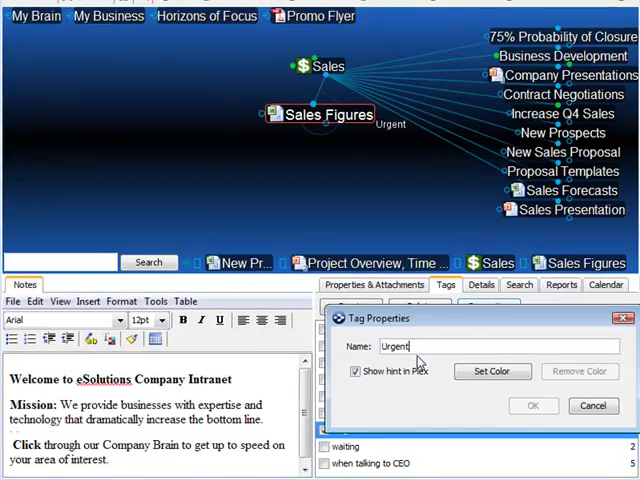
click(492, 371)
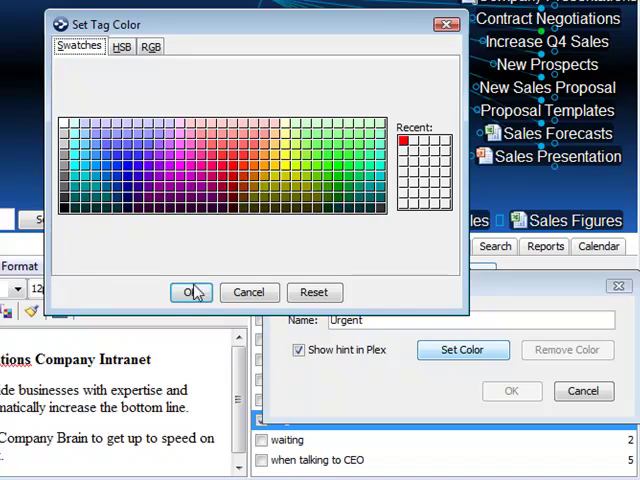
click(190, 292)
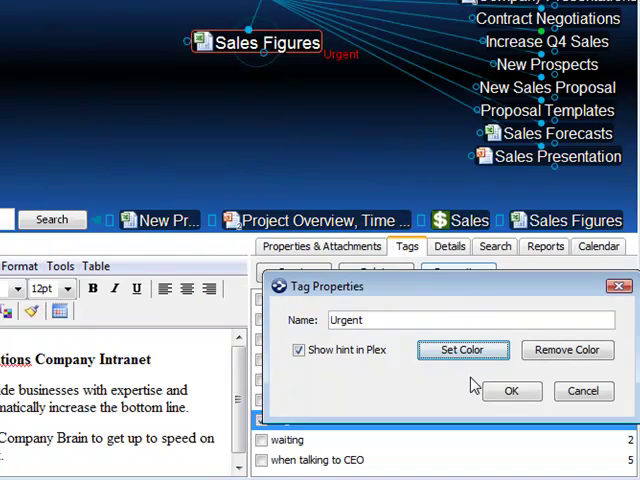
click(511, 391)
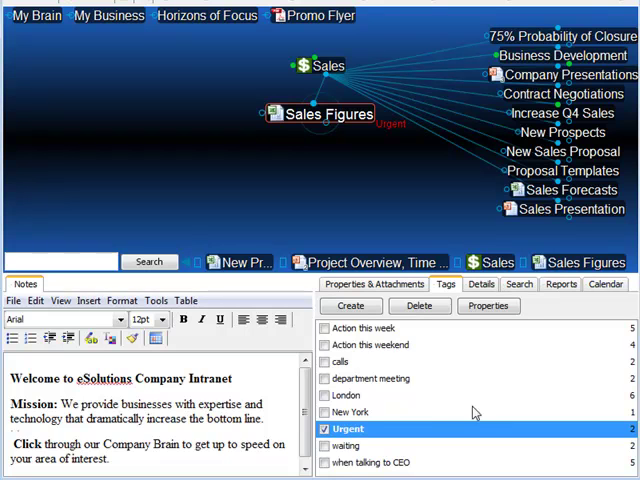
click(349, 428)
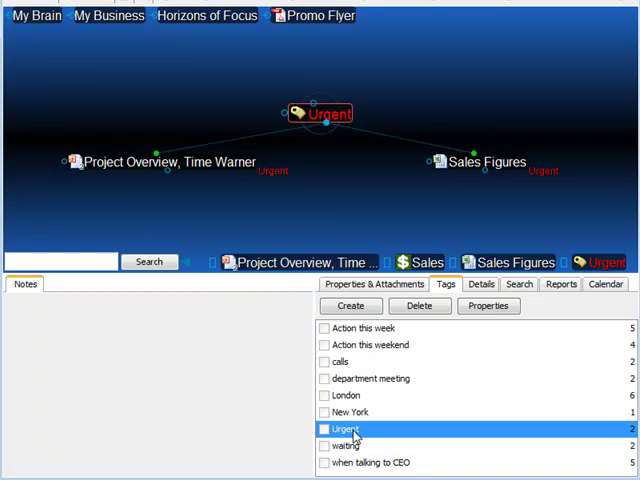
Filter the Reports list to London-tagged thoughts and open Meet with Steve About Budget.
click(560, 284)
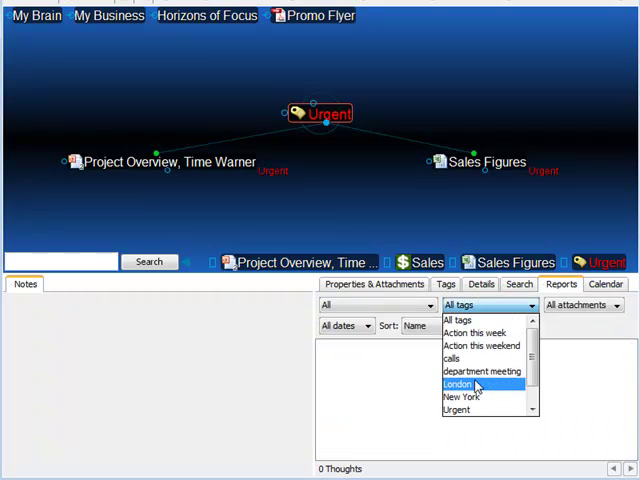
click(461, 383)
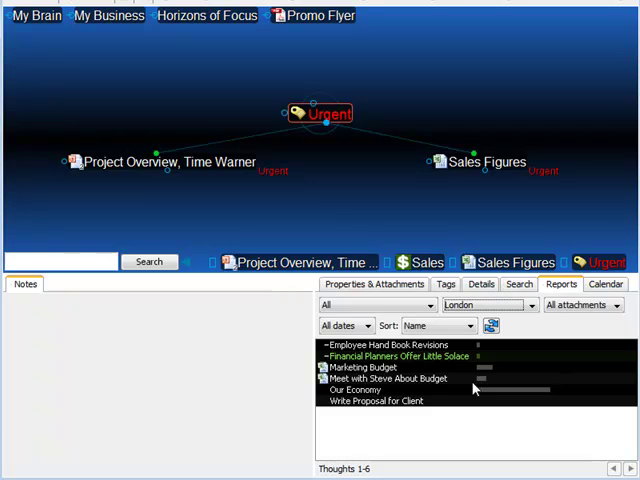
click(393, 378)
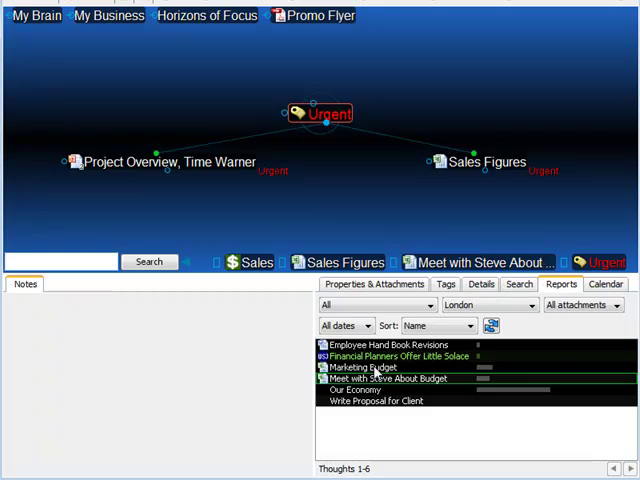